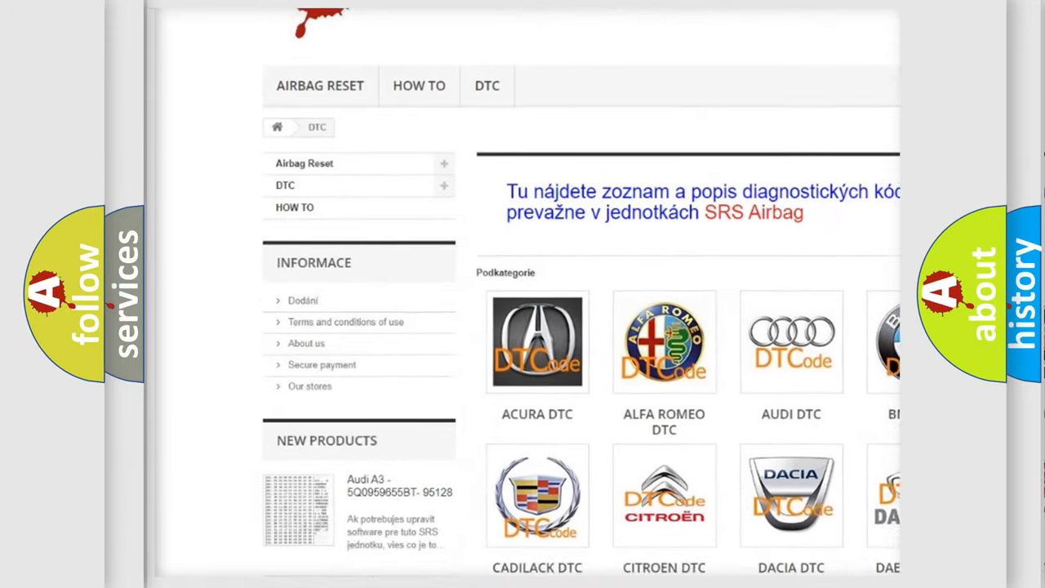
scroll("down", 3)
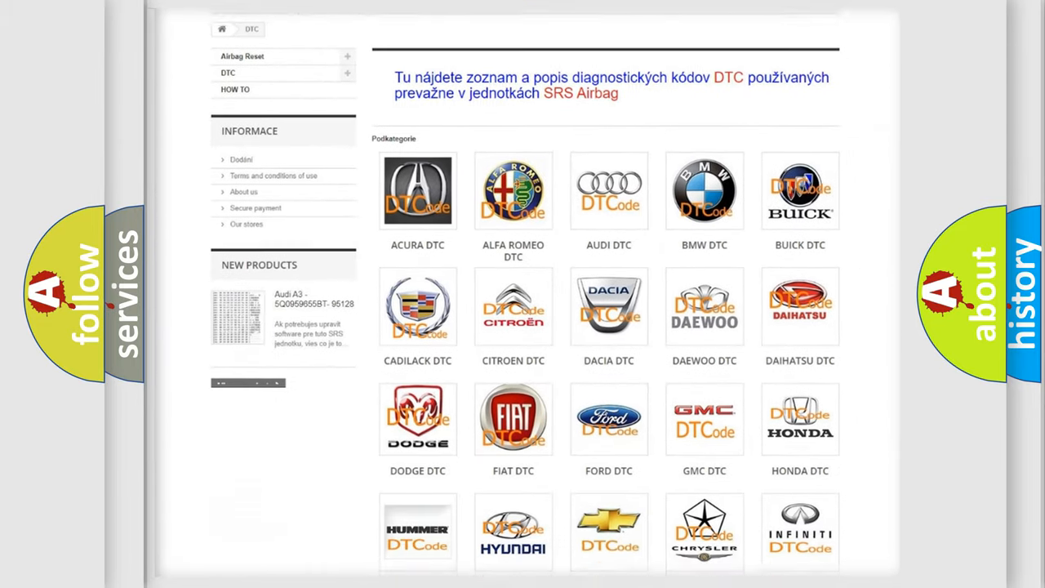
scroll("down", 3)
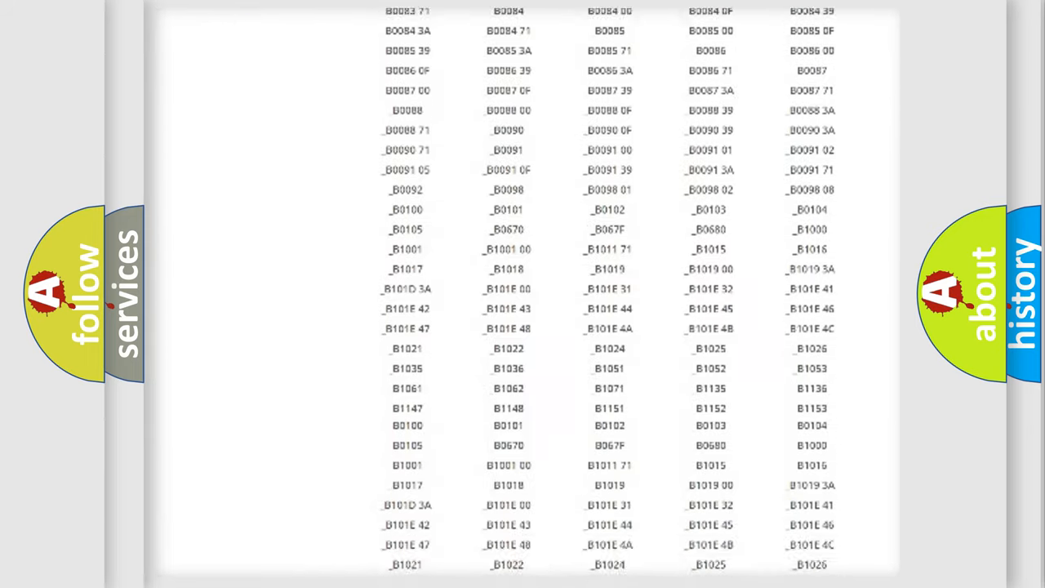
scroll("up", 3)
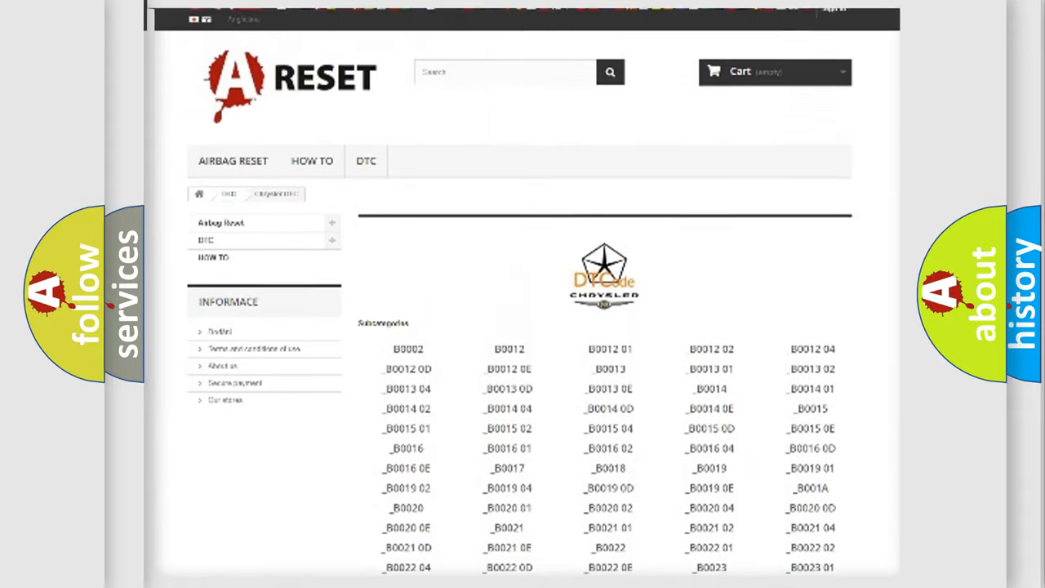